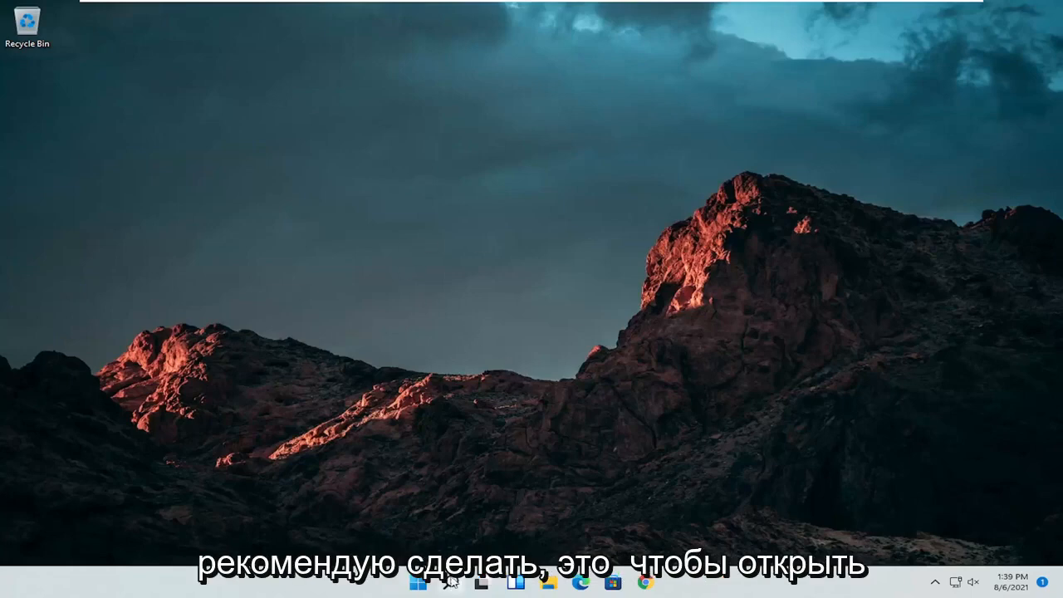
# Find Control Panel via search and switch its View by setting to Large icons
pyautogui.write('control Panel')
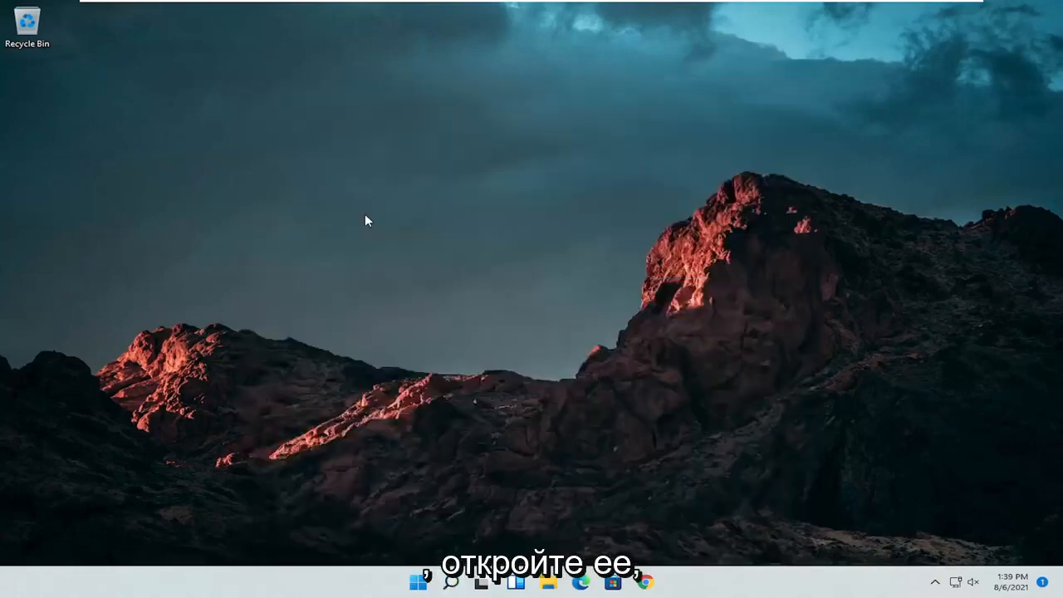
pyautogui.click(764, 168)
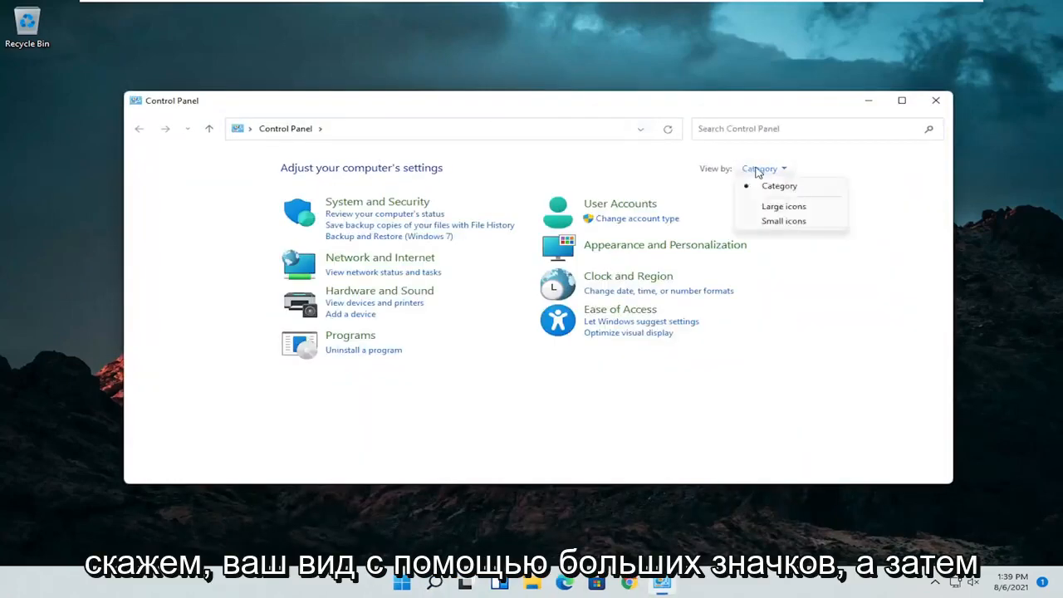
pyautogui.click(783, 206)
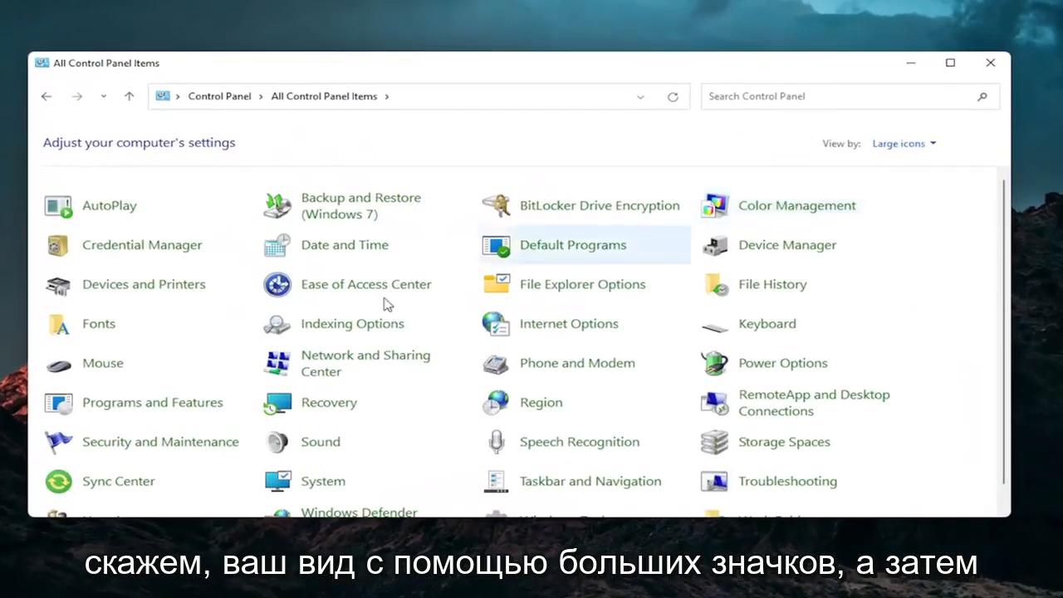
pyautogui.moveTo(103, 362)
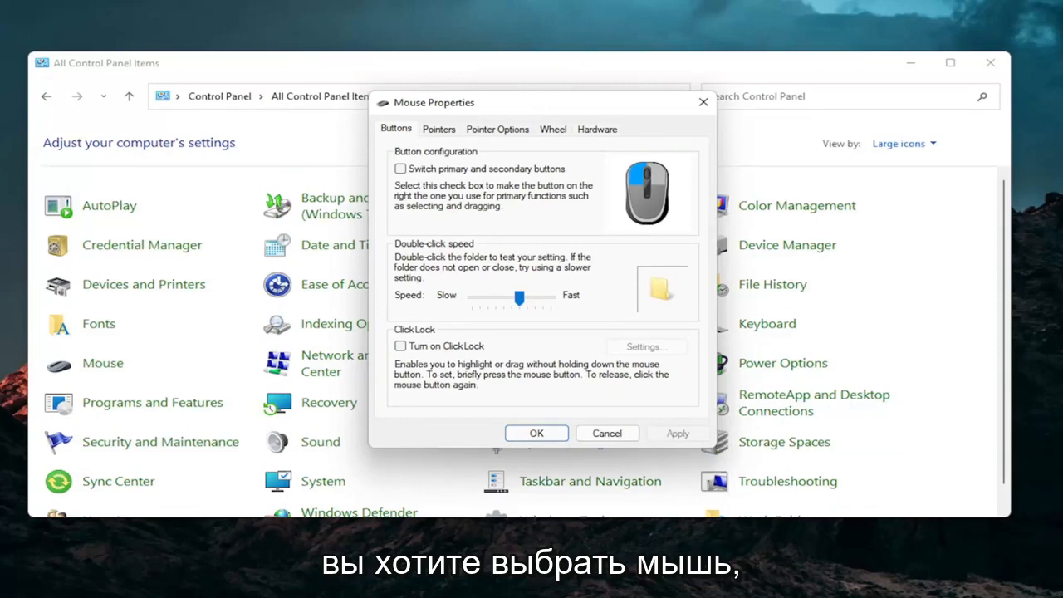
pyautogui.moveTo(751, 169)
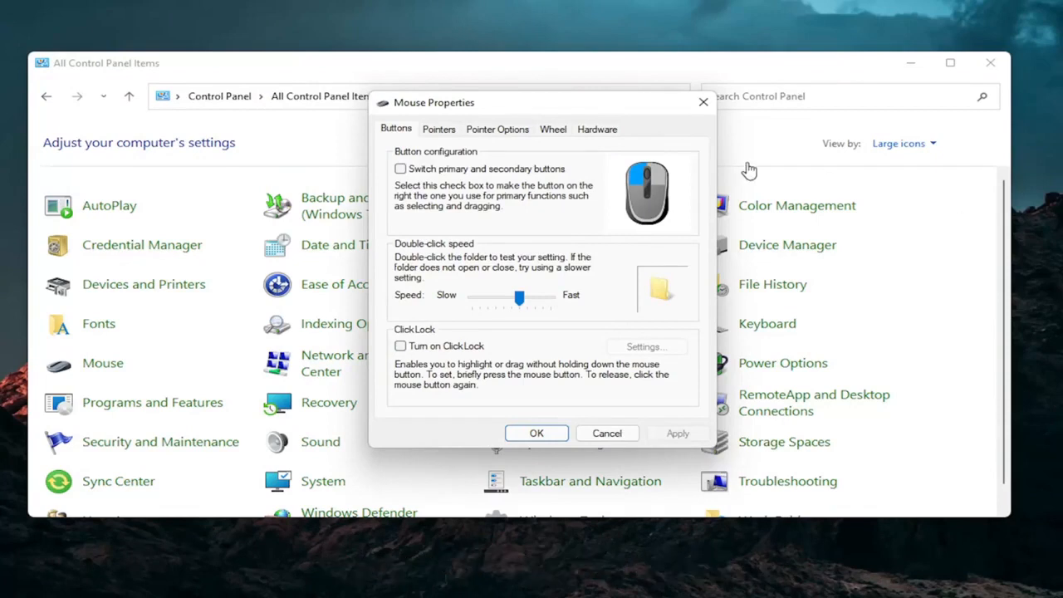
pyautogui.moveTo(647, 133)
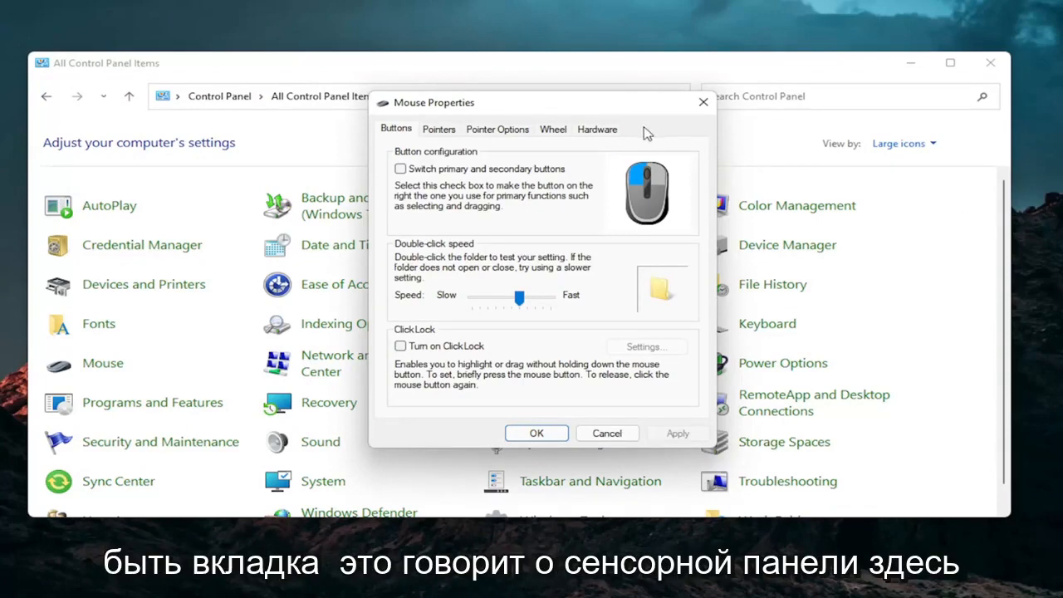
pyautogui.moveTo(668, 136)
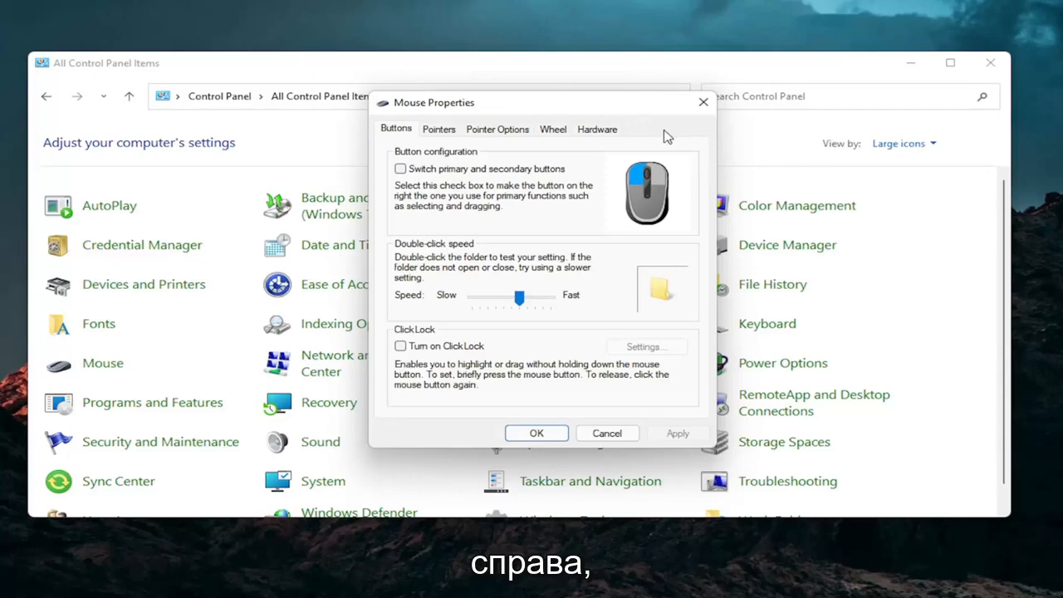
pyautogui.moveTo(463, 192)
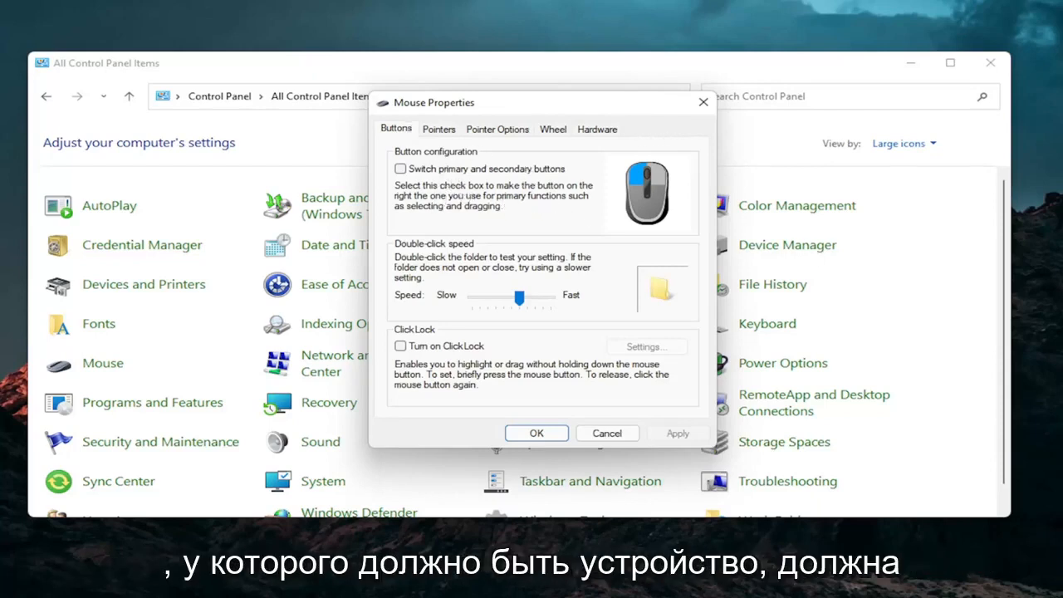
pyautogui.moveTo(463, 230)
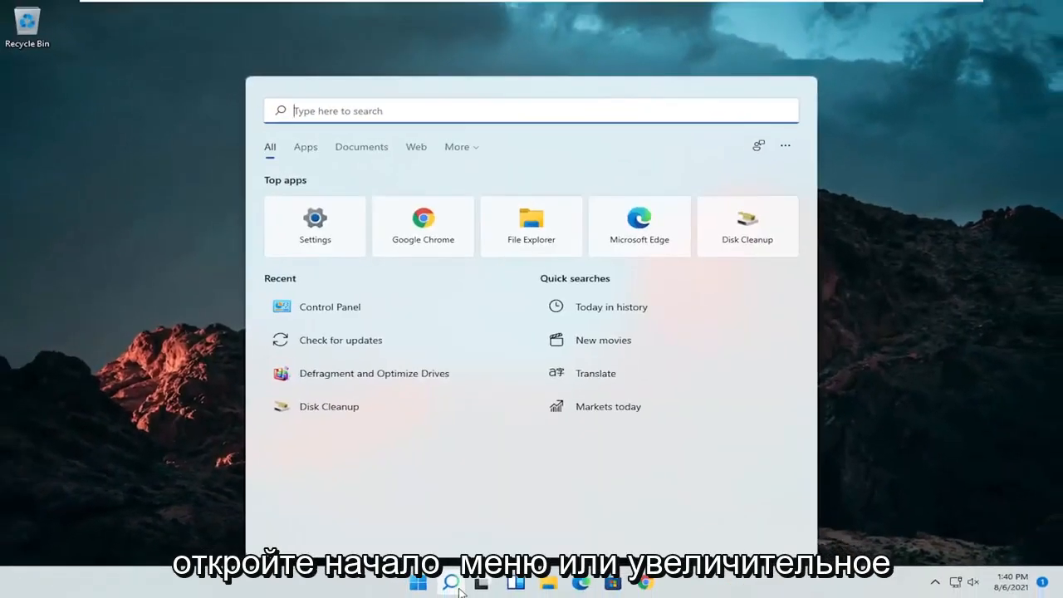
# Find Device Manager via search and bring up the context menu for the HID-compliant mouse
pyautogui.write('device Manager')
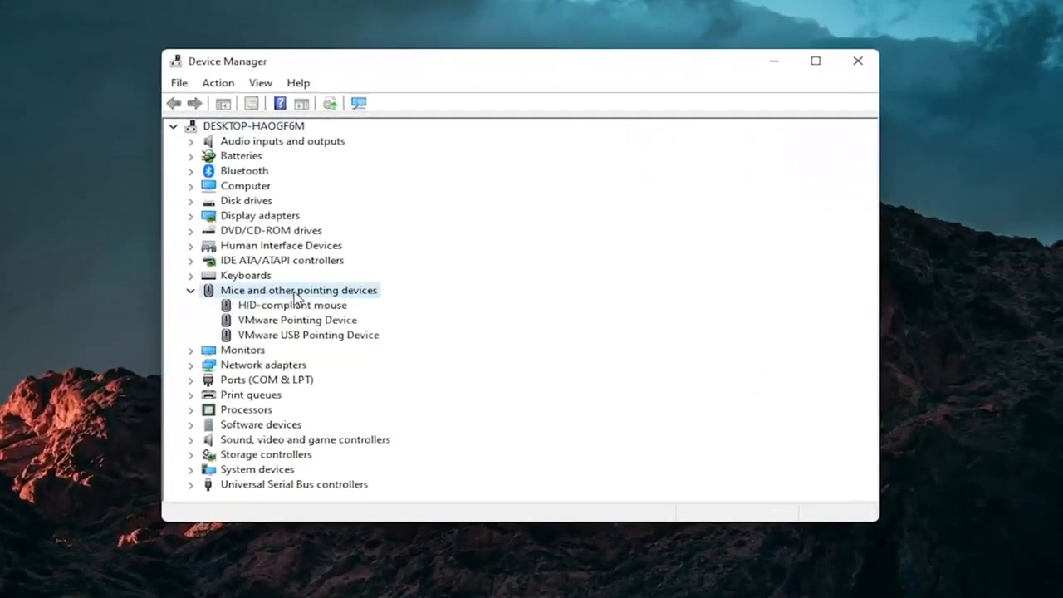
pyautogui.rightClick(293, 305)
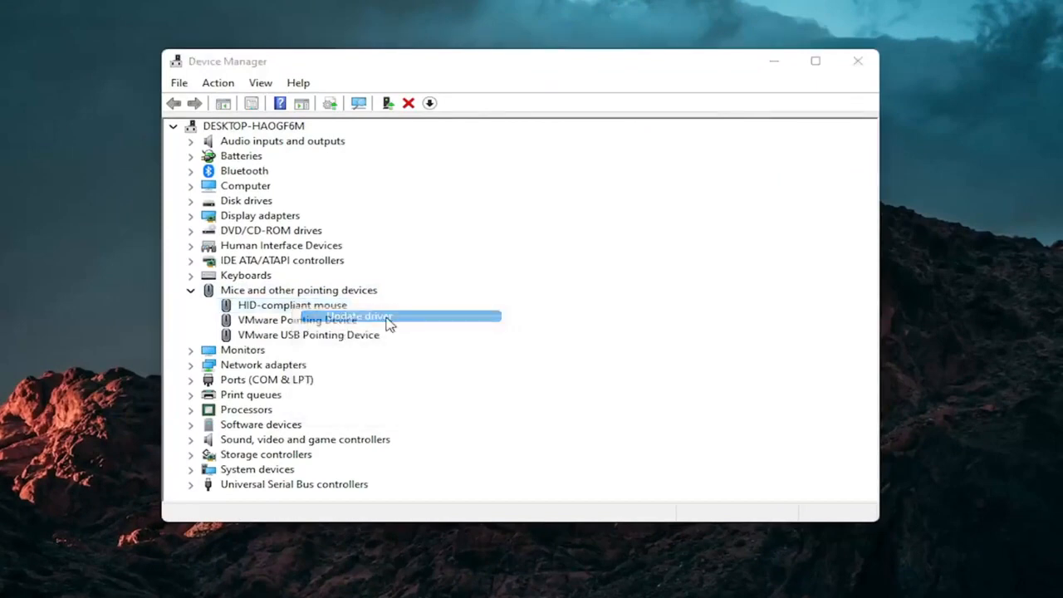
# Update the driver by picking HID-compliant mouse from the compatible drivers list and dismiss the success message
pyautogui.click(357, 315)
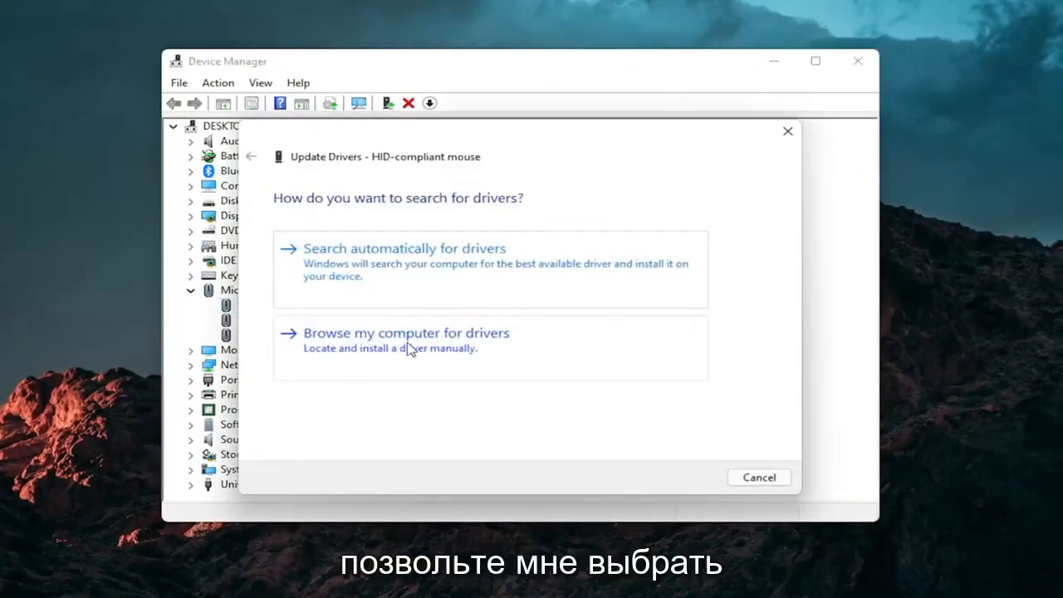
pyautogui.click(405, 332)
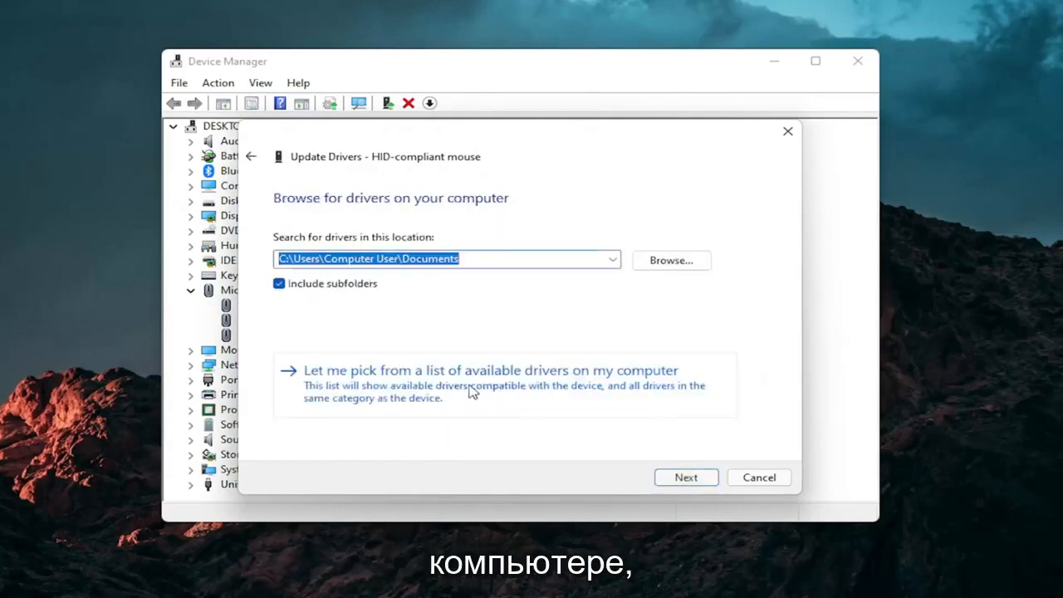
pyautogui.click(490, 369)
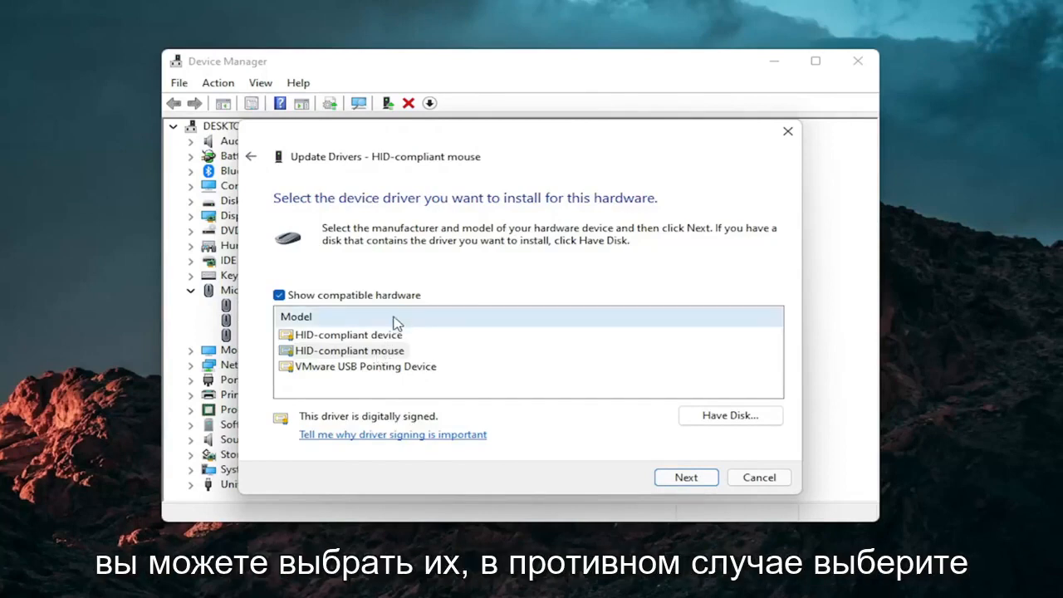
pyautogui.moveTo(331, 322)
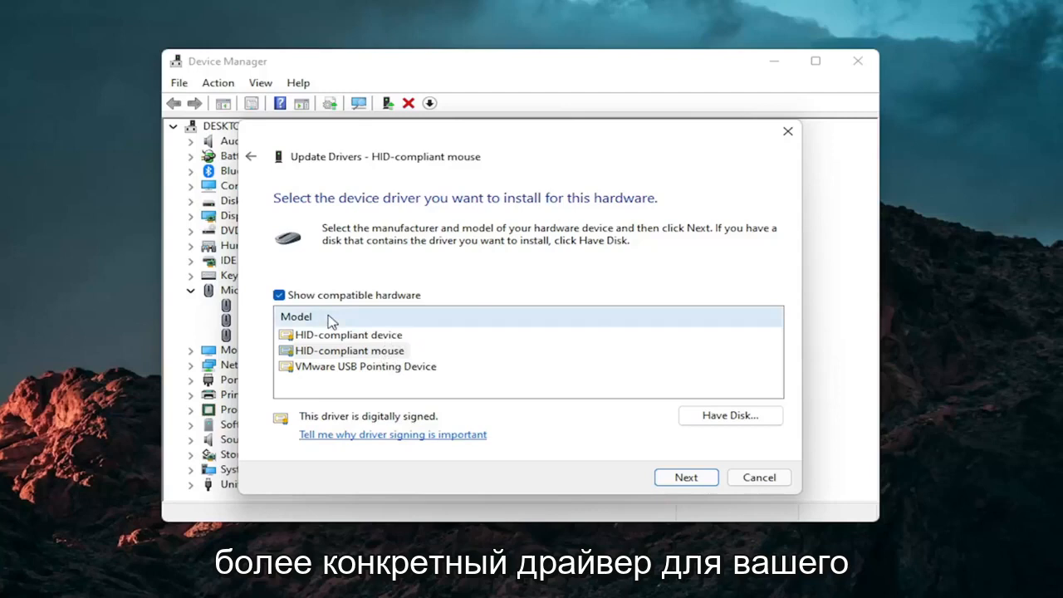
pyautogui.click(684, 477)
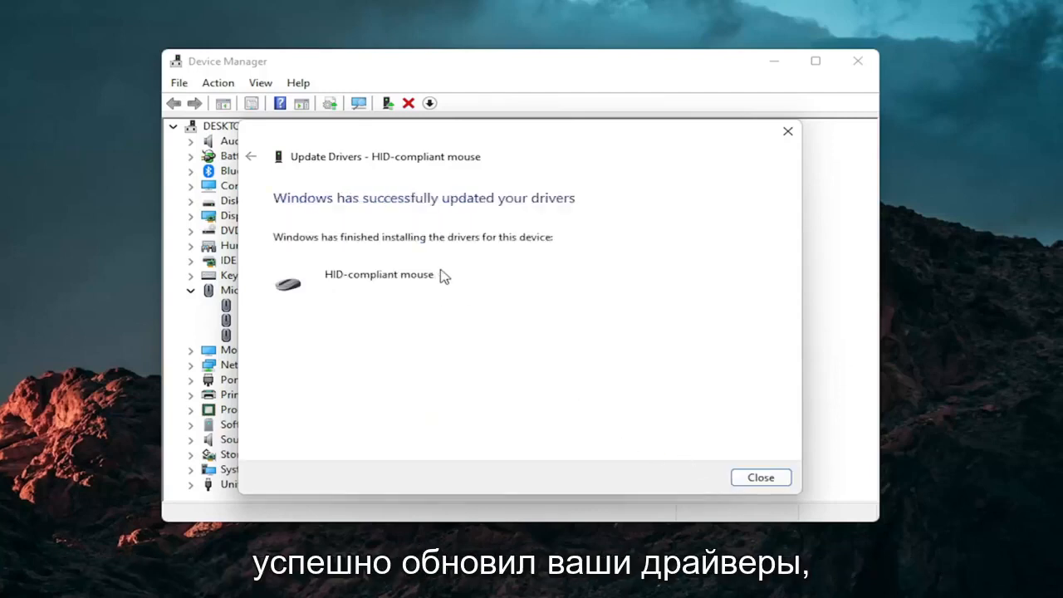
pyautogui.click(759, 477)
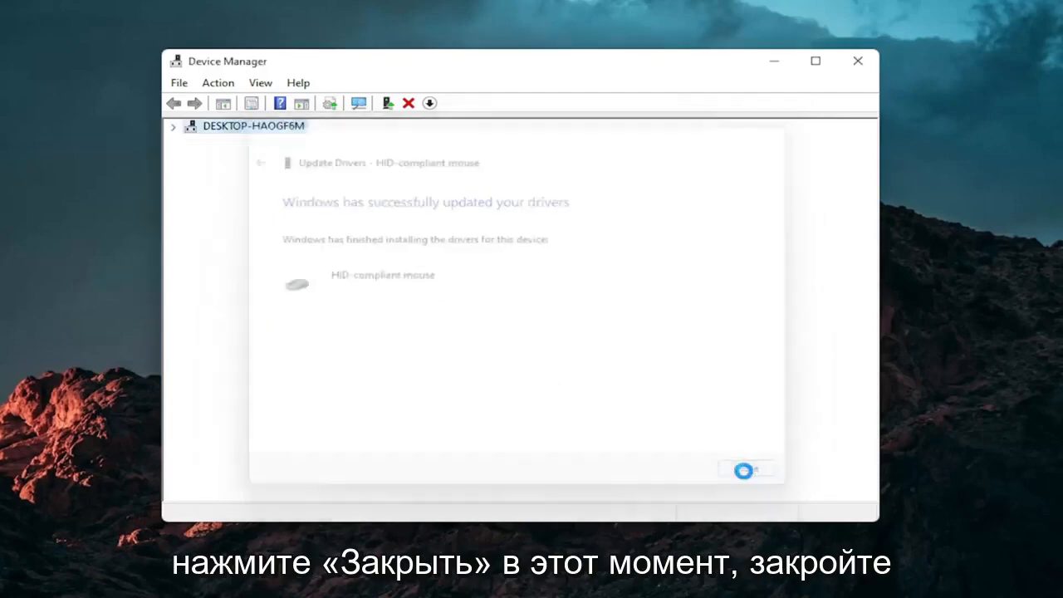
pyautogui.click(746, 470)
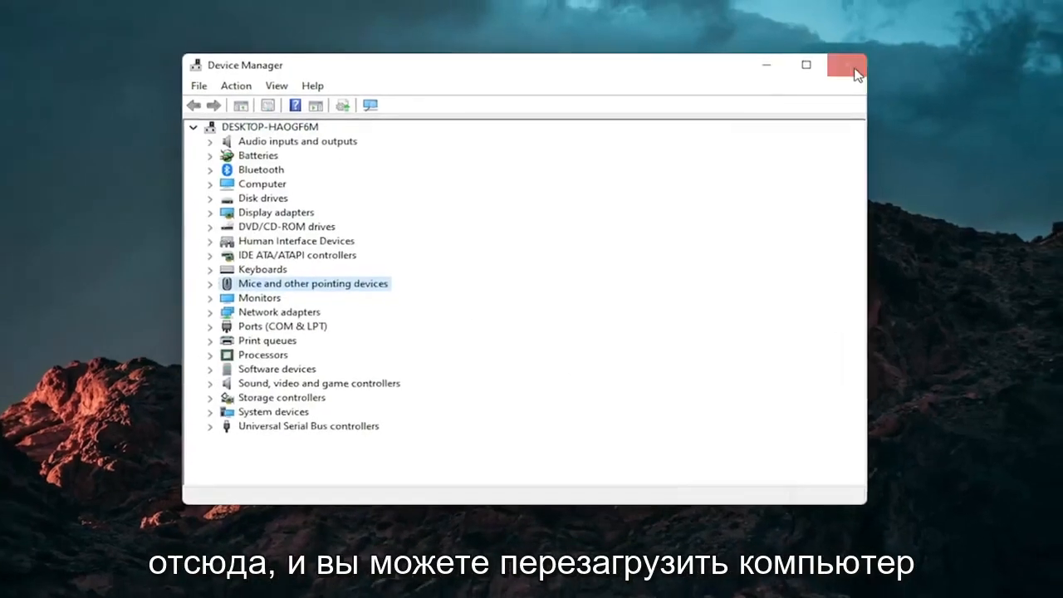
# Close Device Manager, search 'troubleshoot settings', and browse the Other troubleshooters list in Settings
pyautogui.click(845, 65)
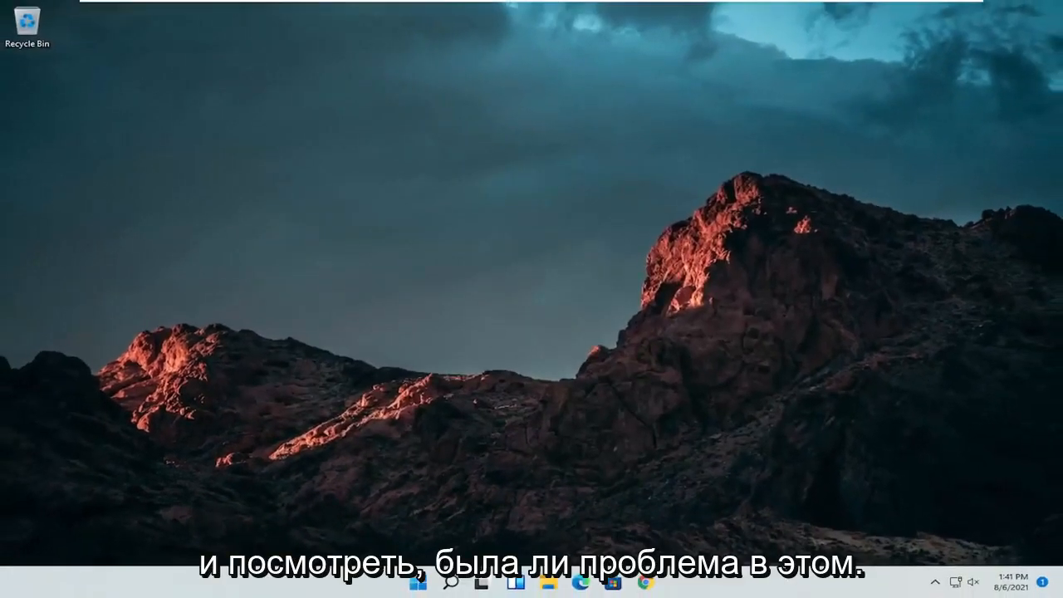
pyautogui.moveTo(407, 398)
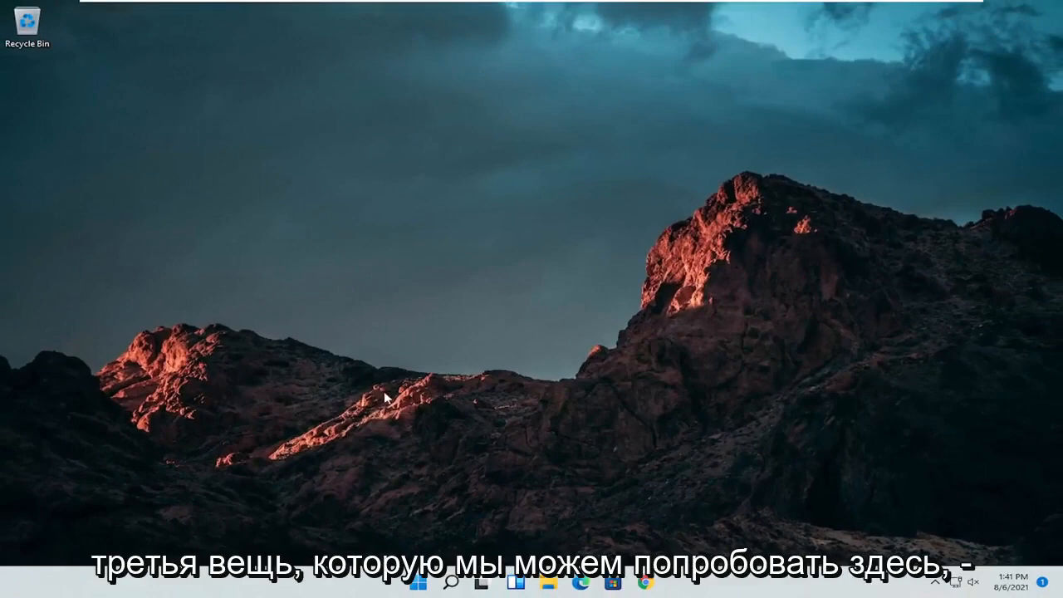
pyautogui.click(450, 581)
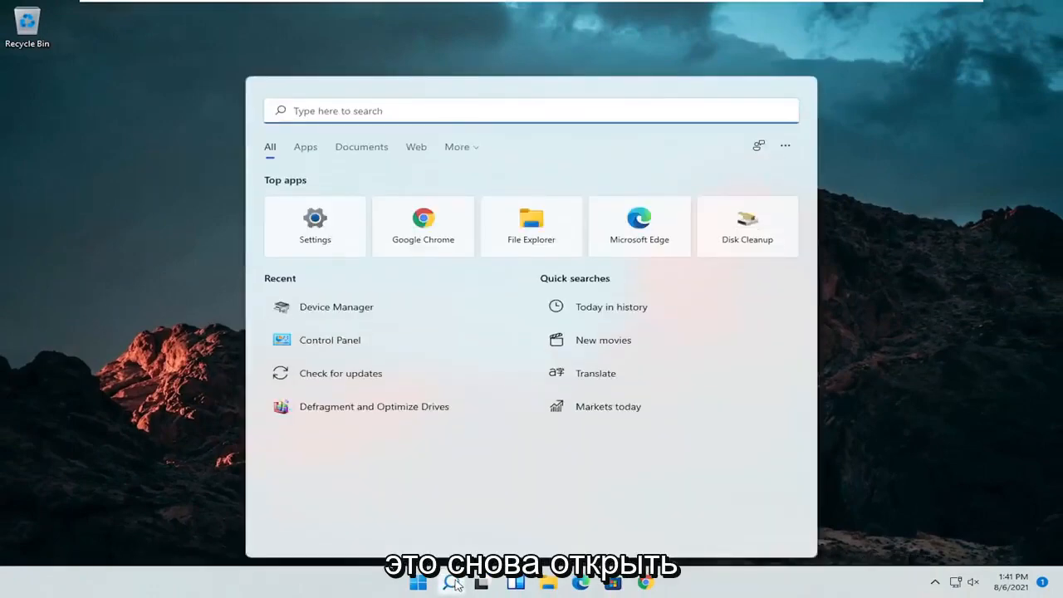
pyautogui.write('troubleshoot settings')
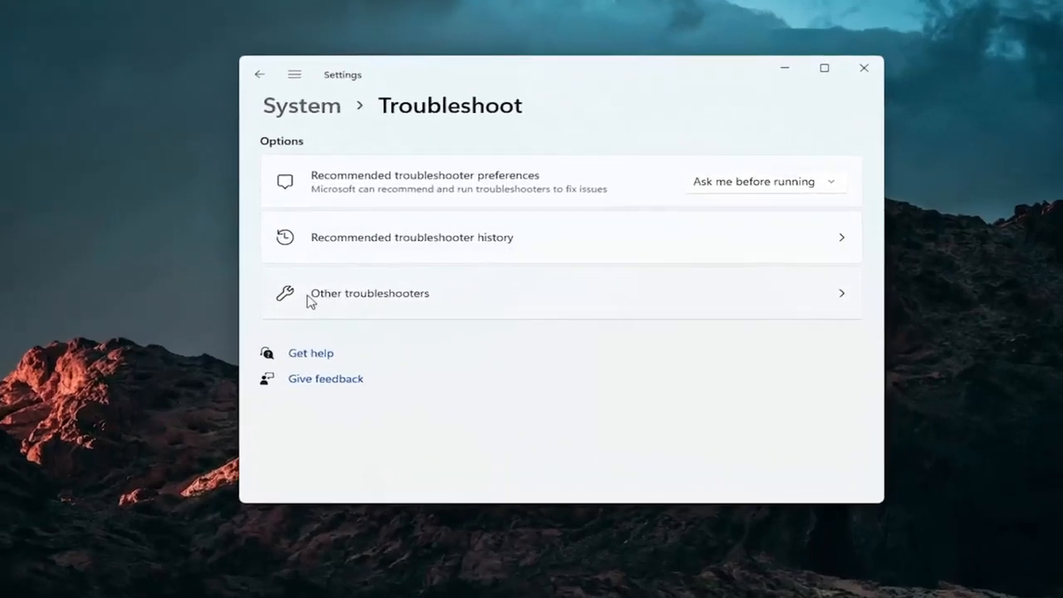
pyautogui.click(369, 293)
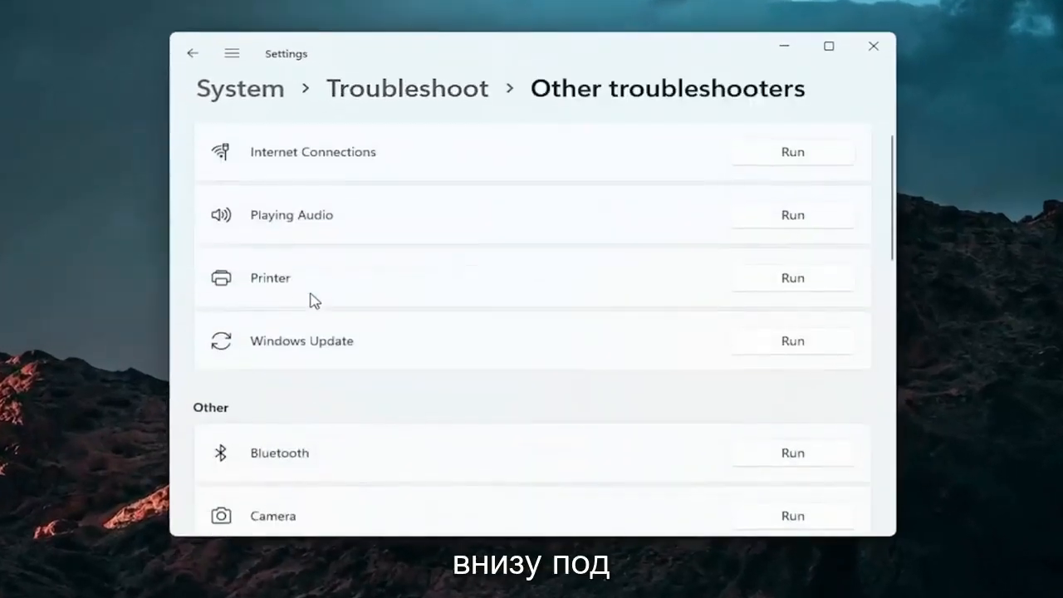
pyautogui.scroll(-3)
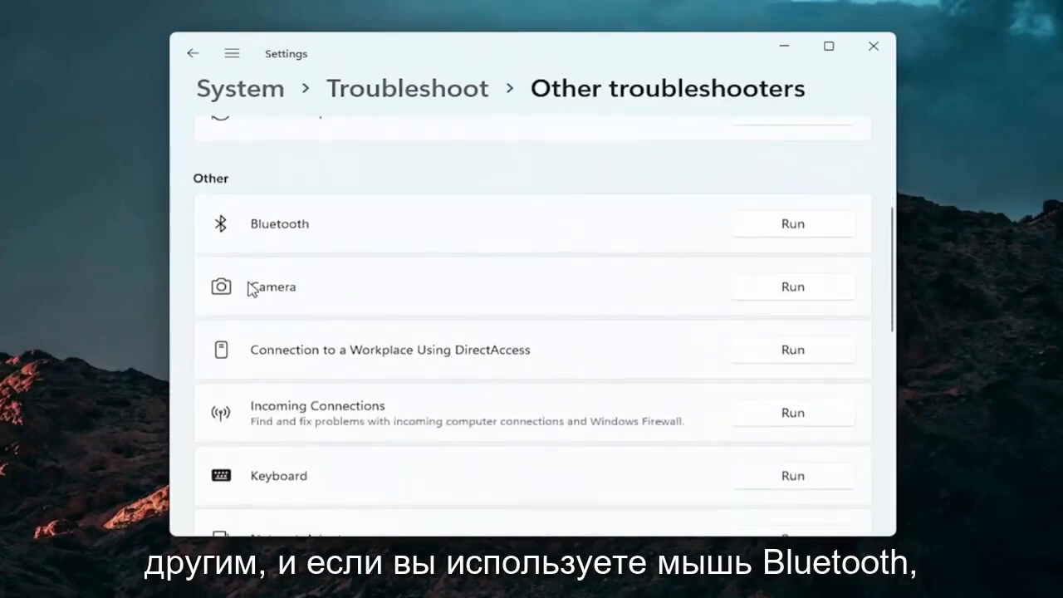
pyautogui.moveTo(246, 244)
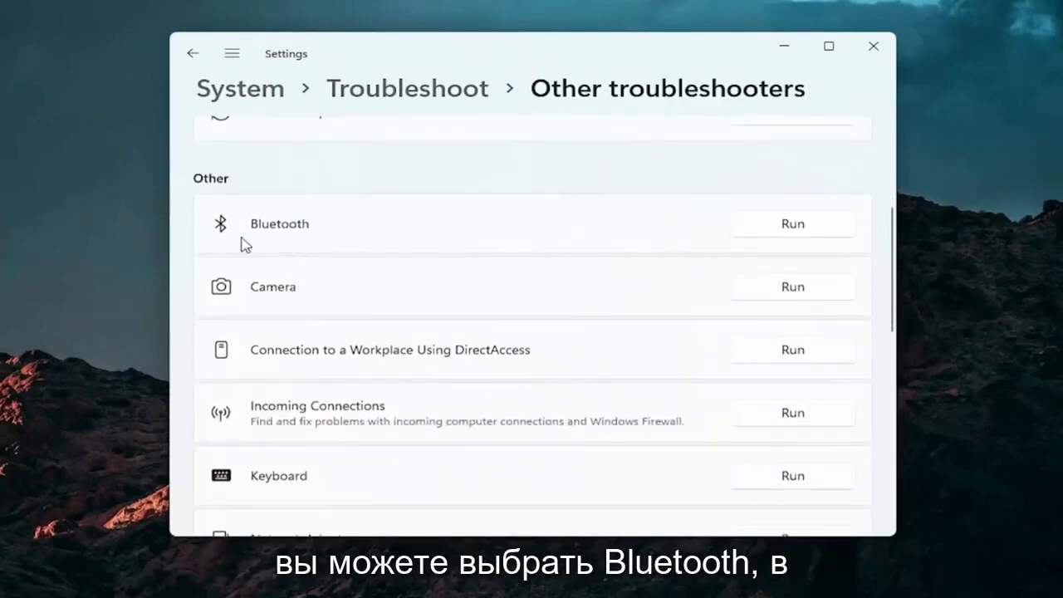
pyautogui.moveTo(330, 332)
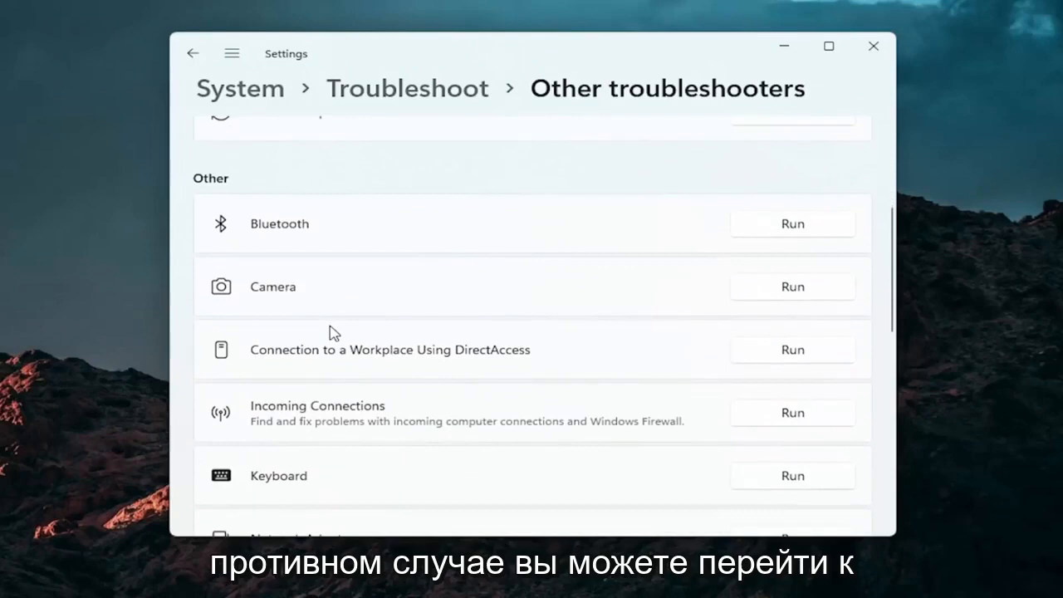
pyautogui.scroll(-3)
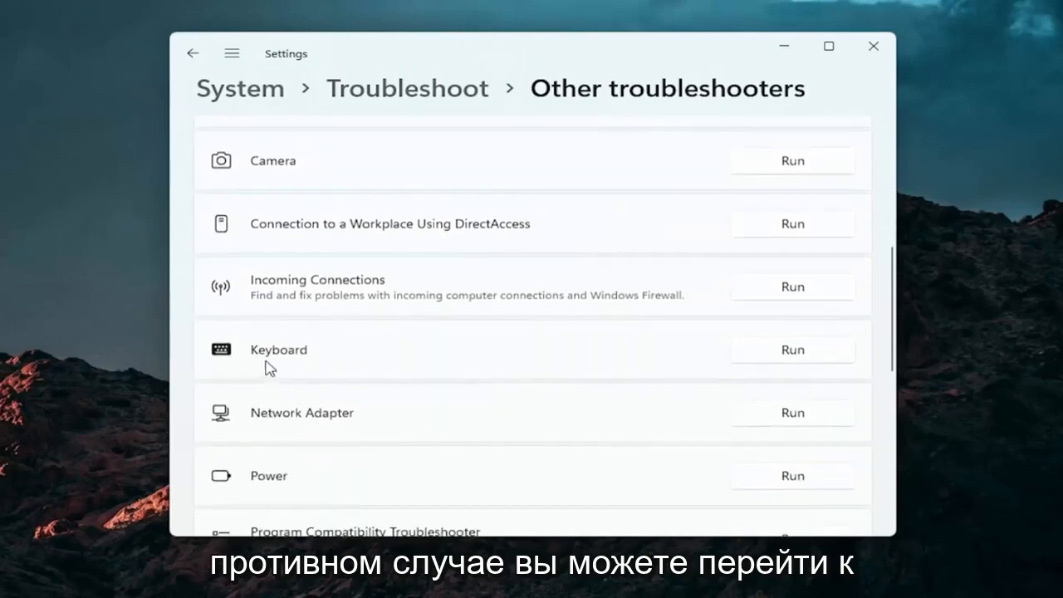
# Run the Keyboard troubleshooter, which needs no changes, then close it and the Settings window
pyautogui.click(791, 349)
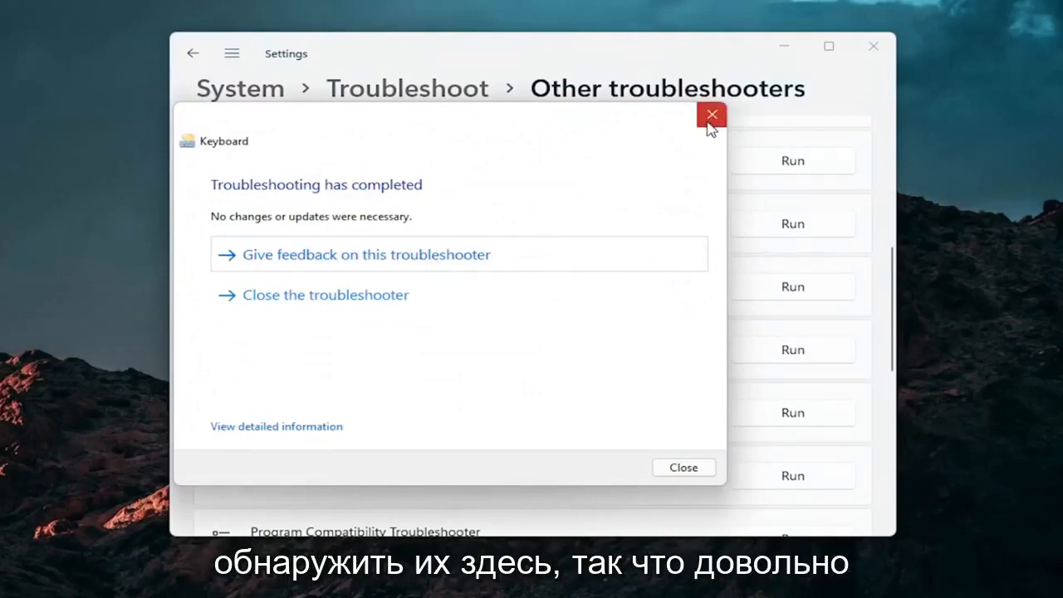
pyautogui.click(711, 113)
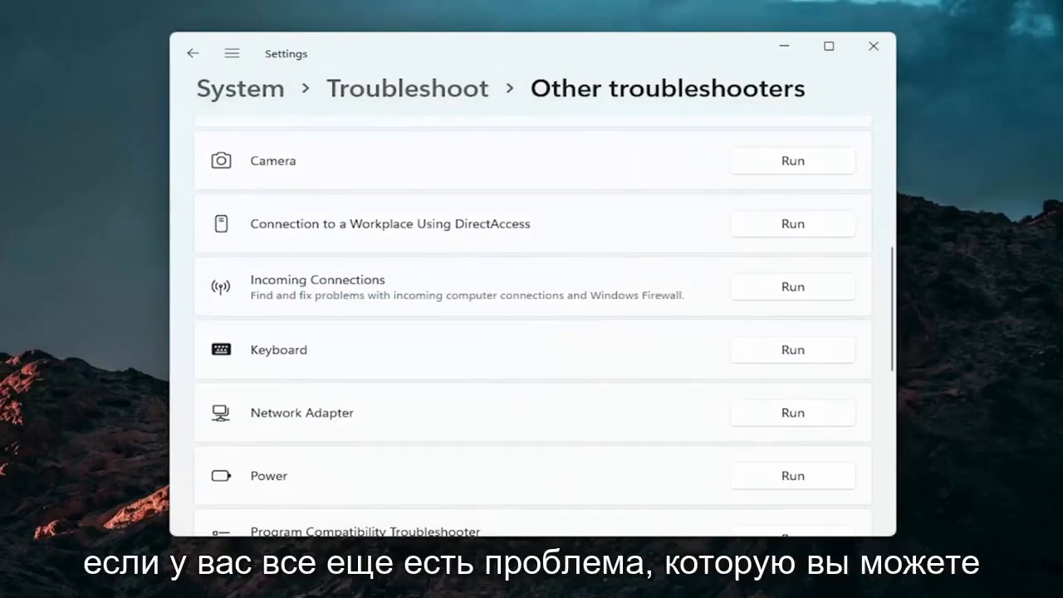
pyautogui.click(873, 46)
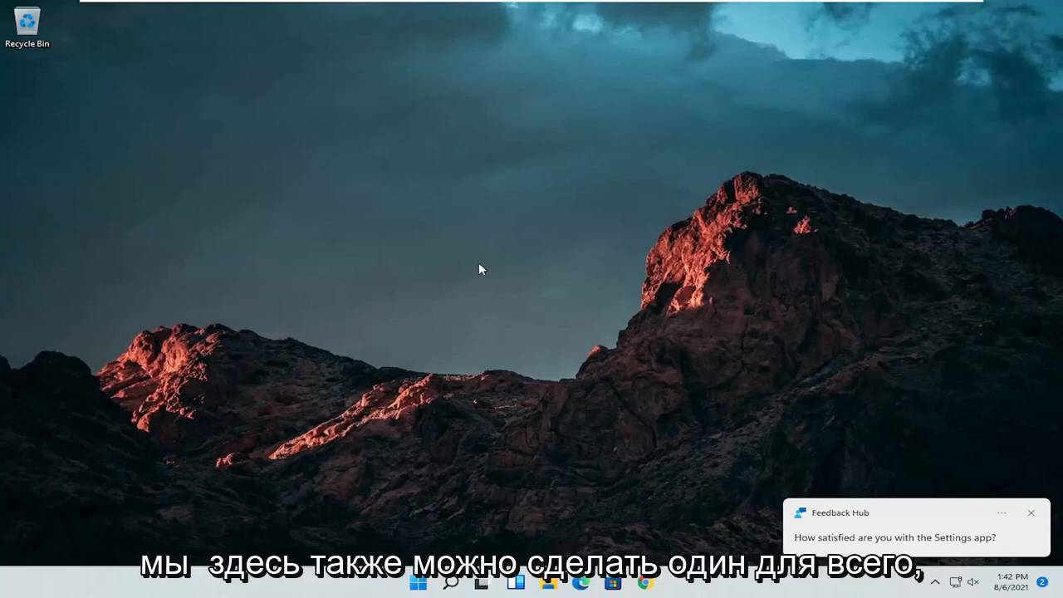
# Search 'cmd', launch Command Prompt as administrator, and approve the User Account Control prompt
pyautogui.click(452, 582)
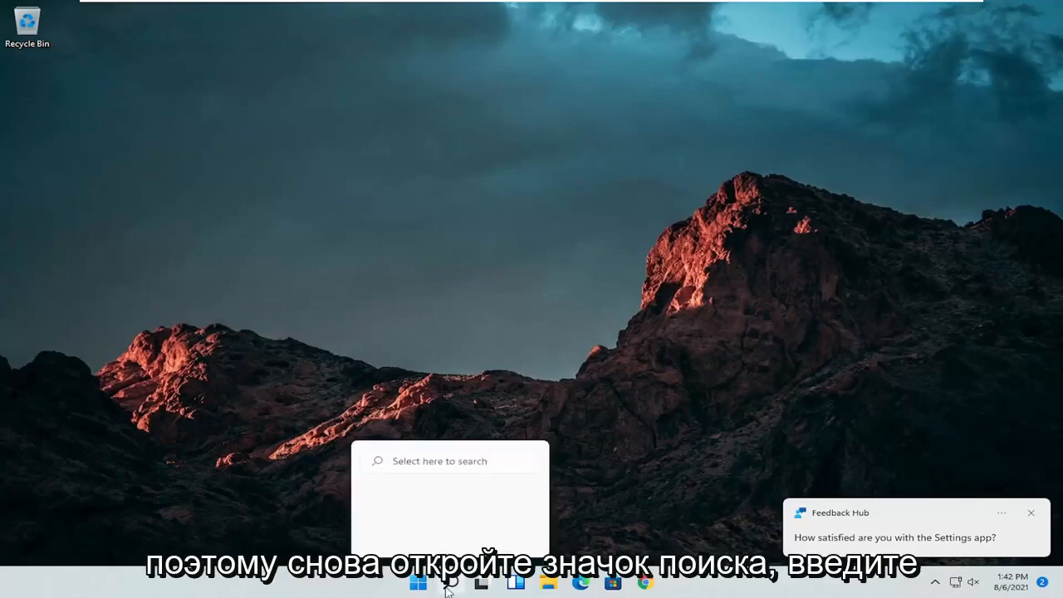
pyautogui.click(450, 581)
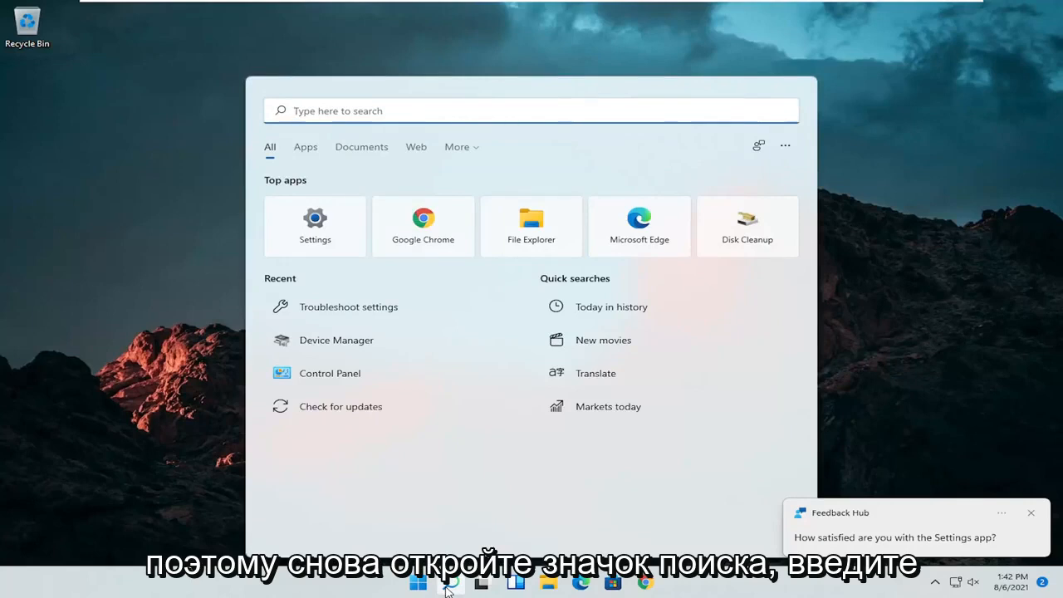
pyautogui.write('cmd')
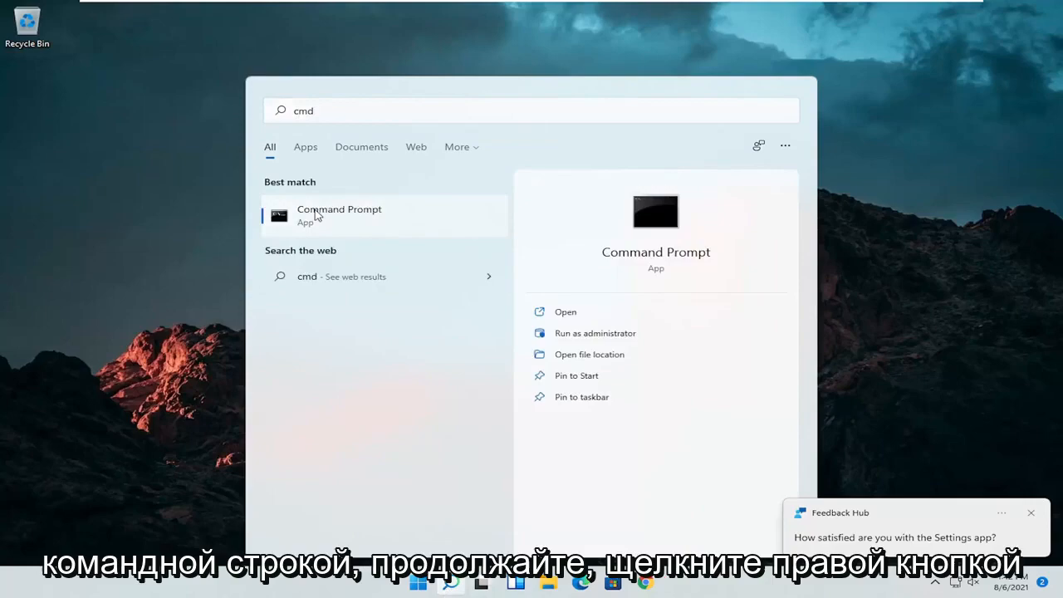
pyautogui.rightClick(339, 215)
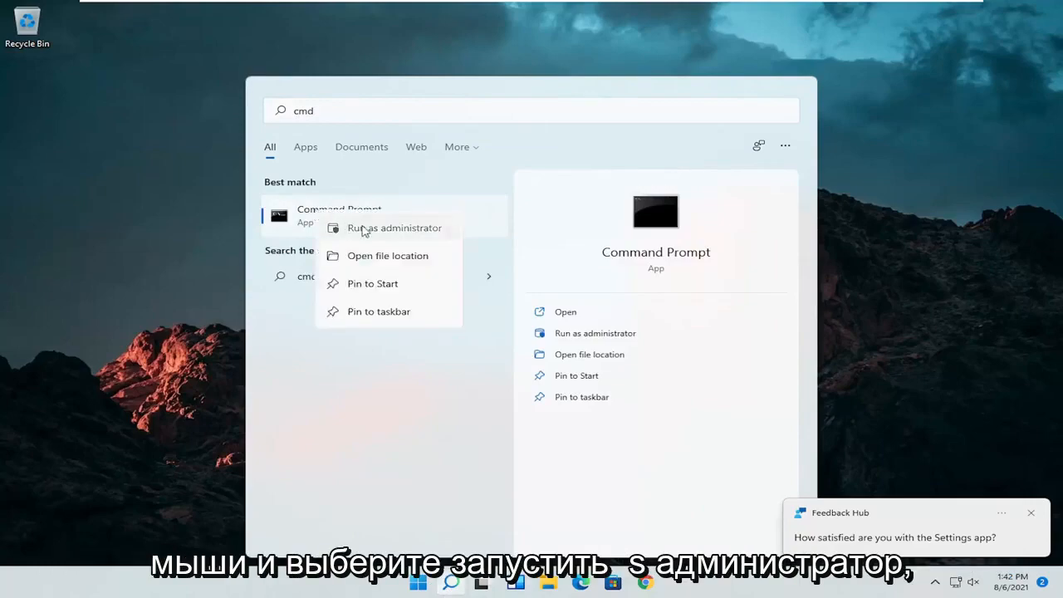
pyautogui.click(396, 228)
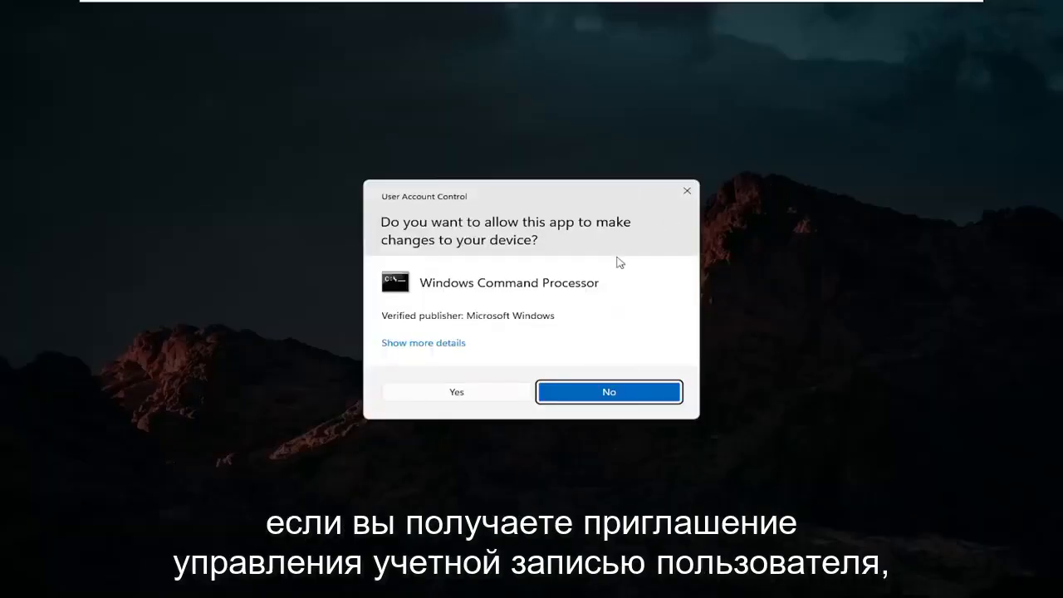
pyautogui.click(455, 392)
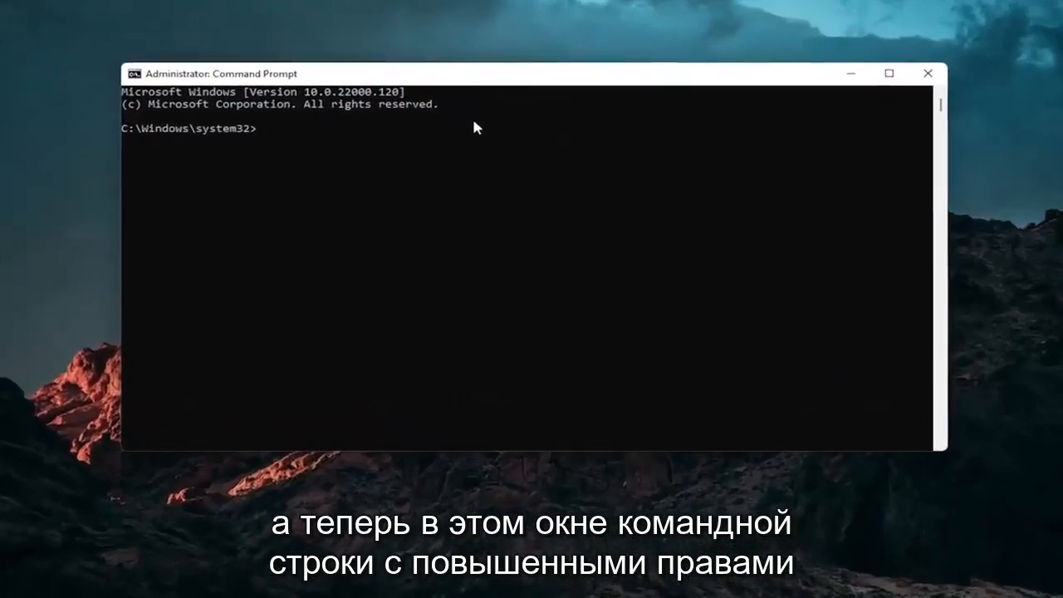
# Run 'sfc /scannow', which finds no integrity violations, then close Command Prompt
pyautogui.write('sfc /sc')
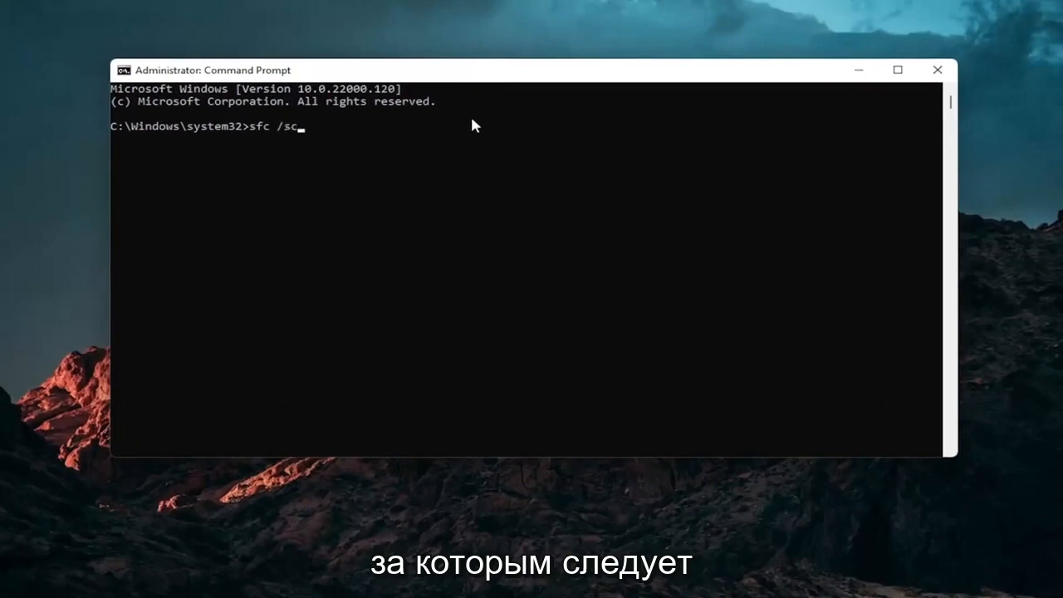
pyautogui.write('annow')
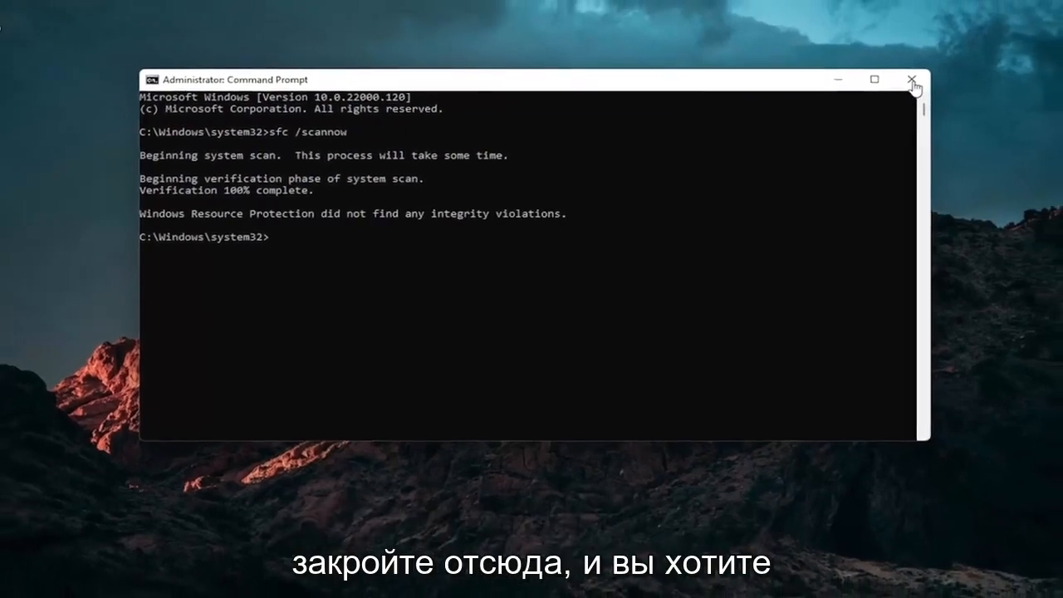
pyautogui.click(912, 79)
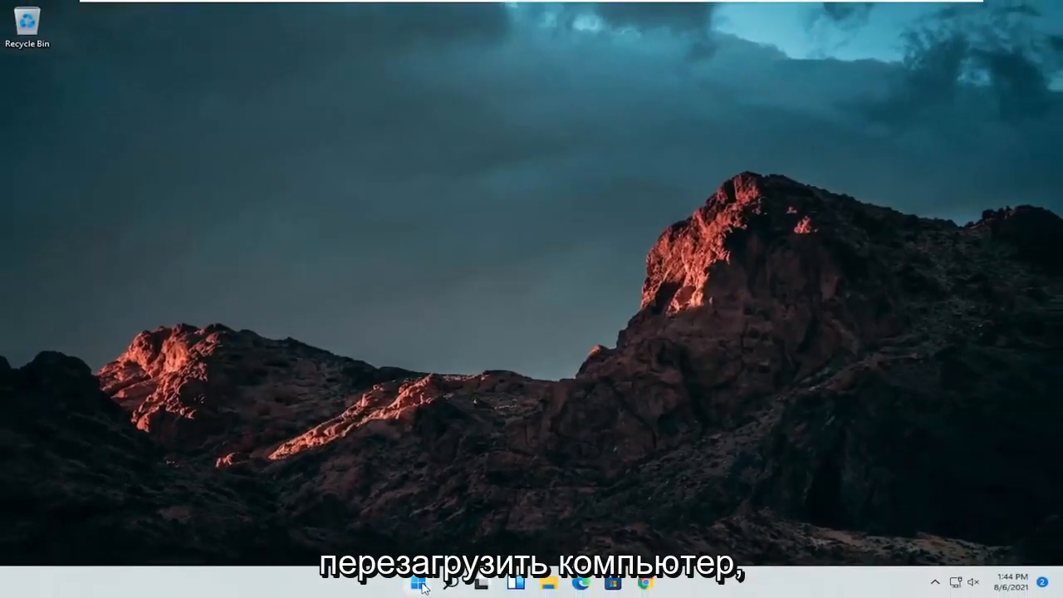